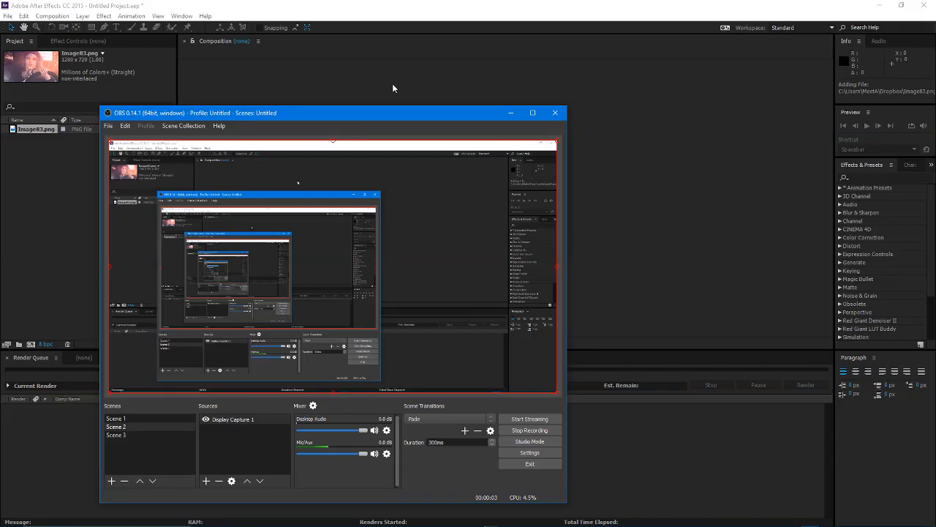
mouse_move(401, 263)
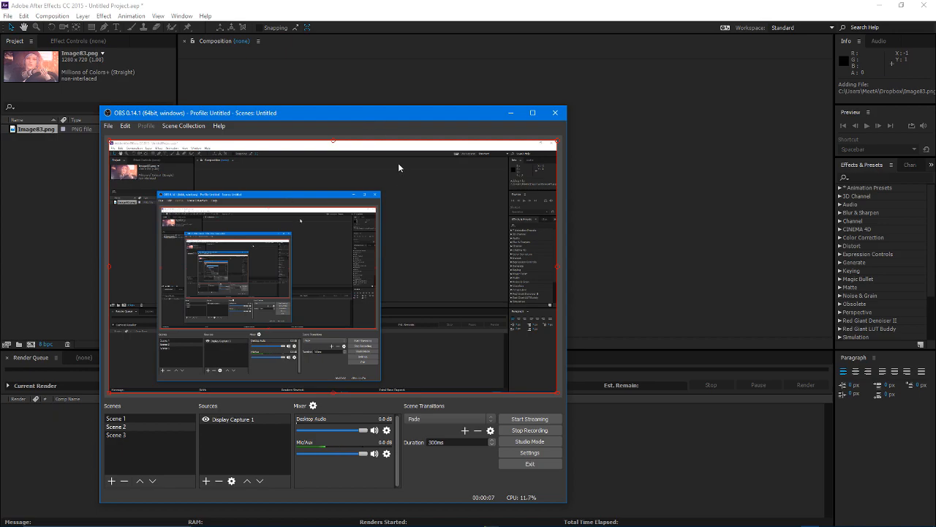
mouse_move(416, 138)
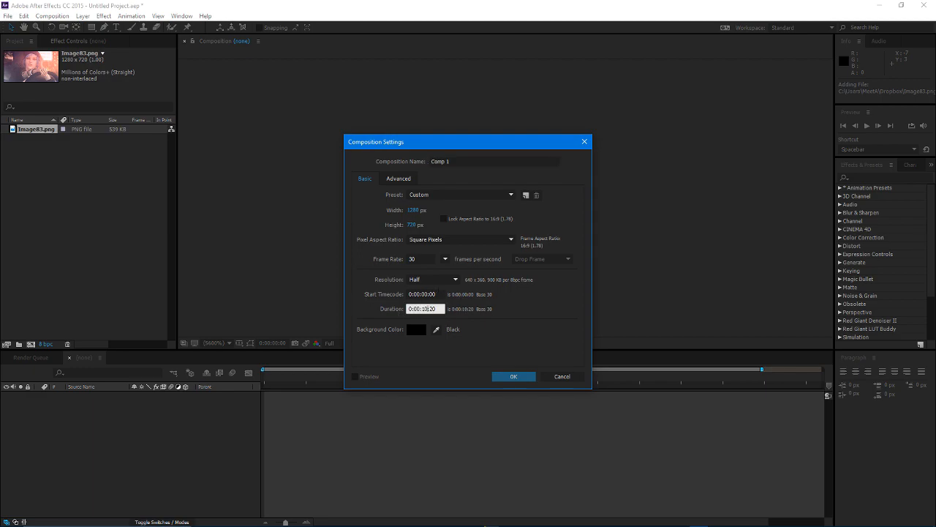
Step: Confirm Composition Settings to create Comp 1 with the image as its layer
click(512, 376)
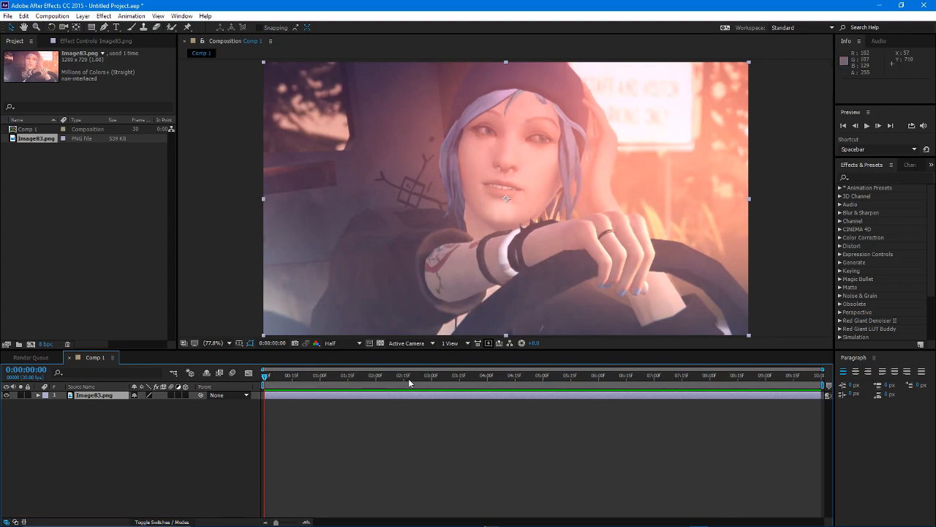
mouse_move(621, 480)
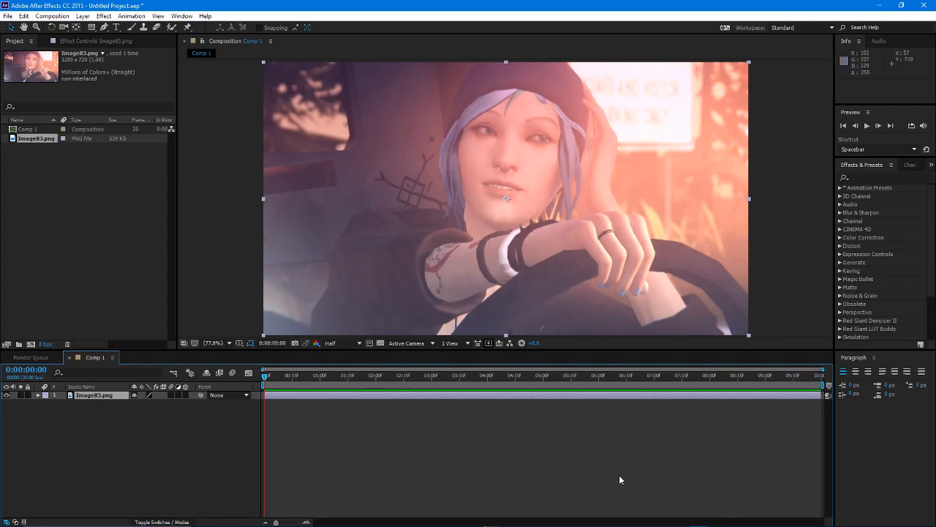
mouse_move(451, 395)
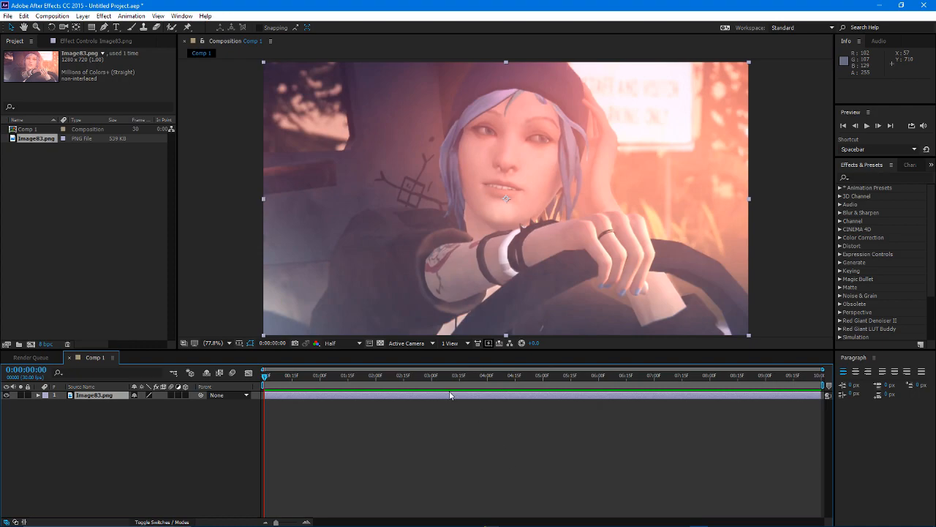
mouse_move(592, 322)
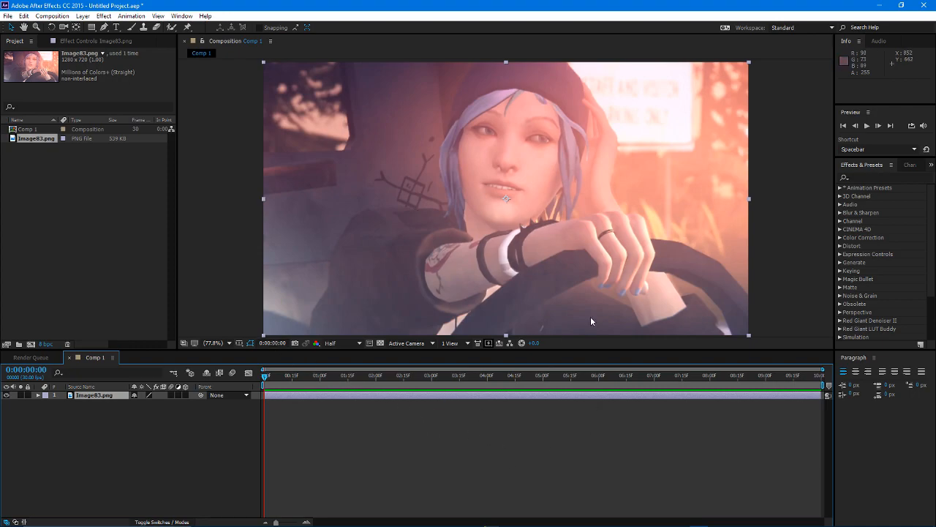
Step: Apply Motion Tile to the image layer with Mirror Edges enabled
text(motion tile)
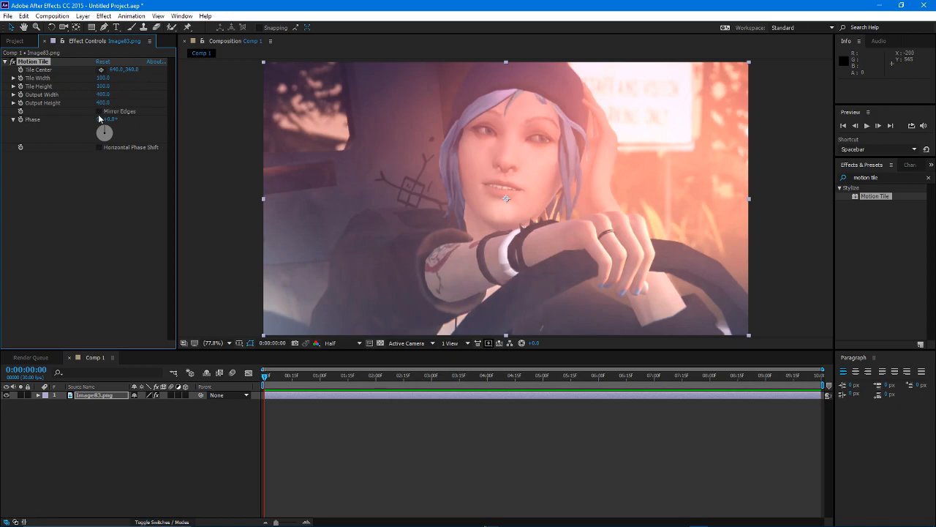
click(100, 111)
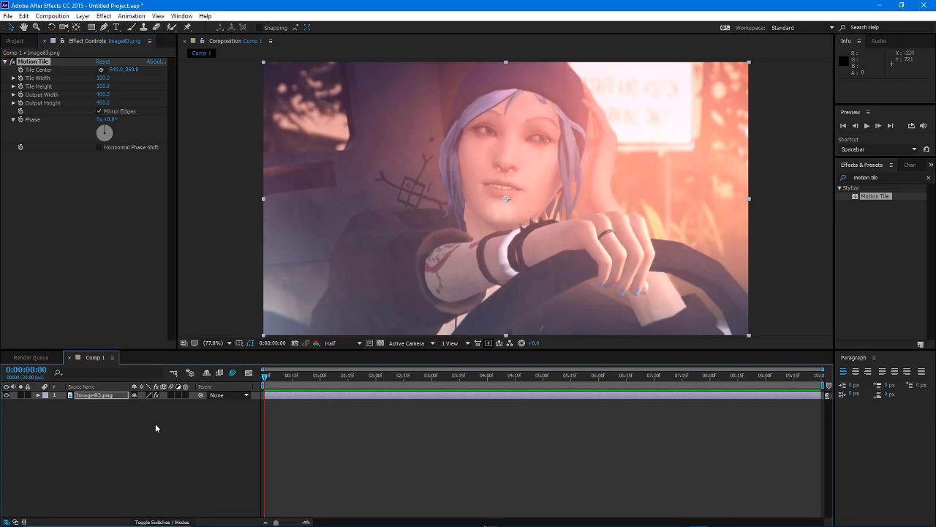
click(93, 395)
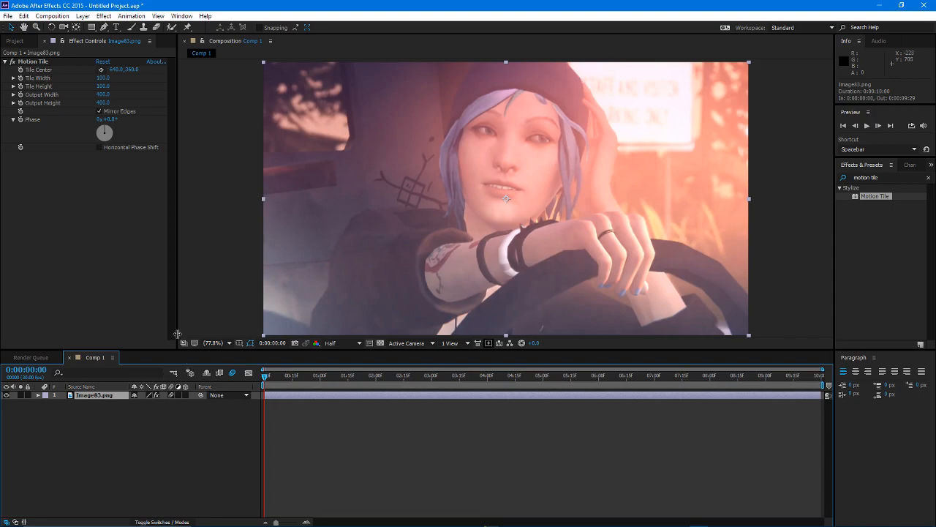
mouse_move(176, 336)
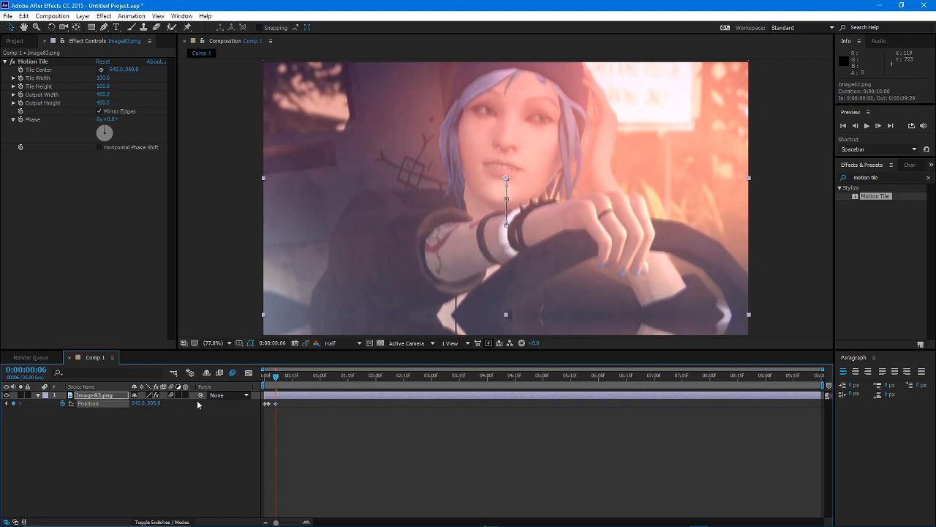
mouse_move(878, 126)
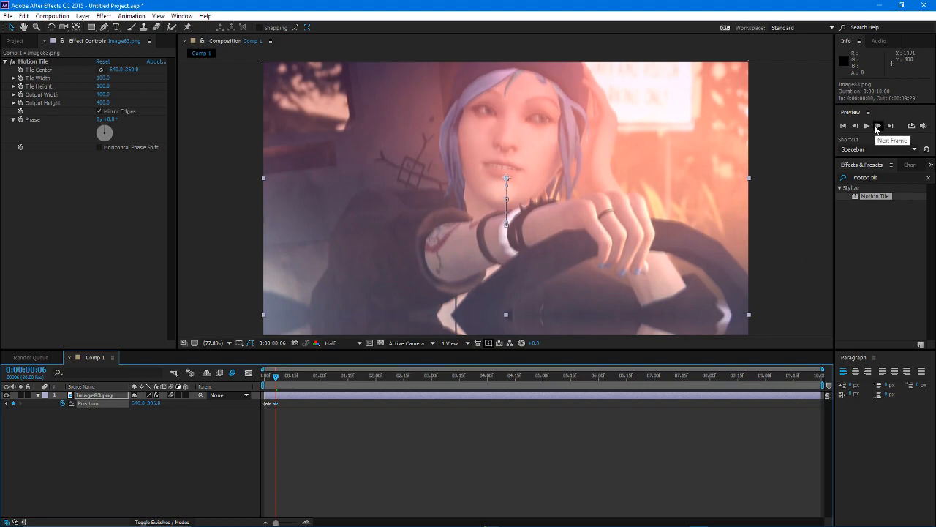
Step: Add Position keyframes on consecutive frames so the image jumps to new offsets
click(878, 126)
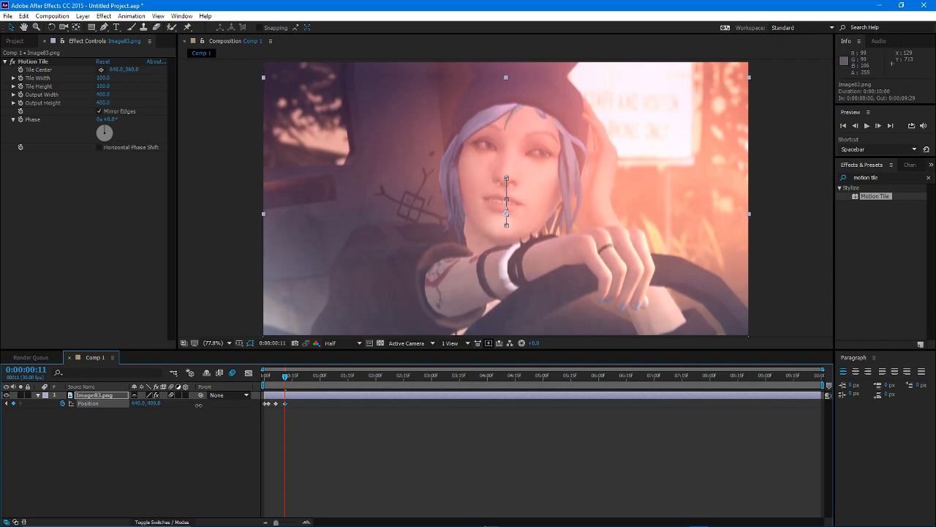
mouse_move(682, 221)
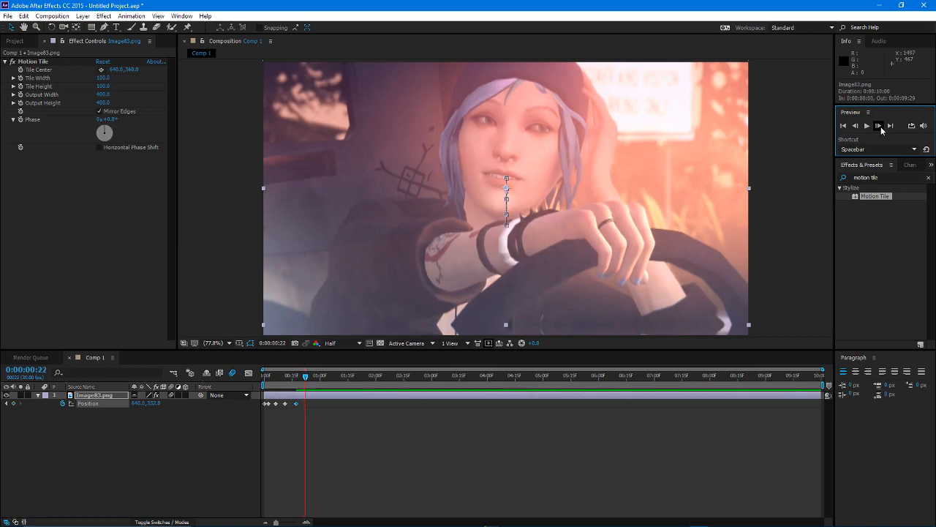
click(877, 125)
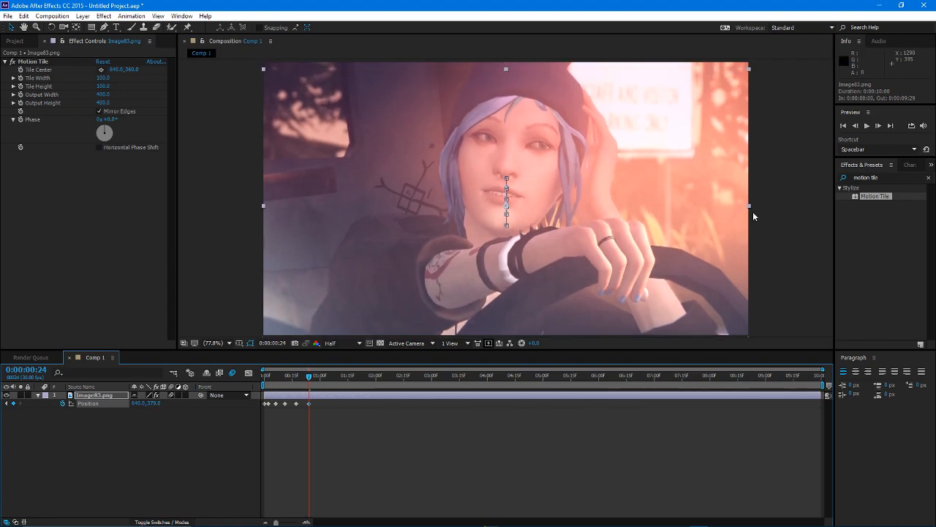
click(866, 126)
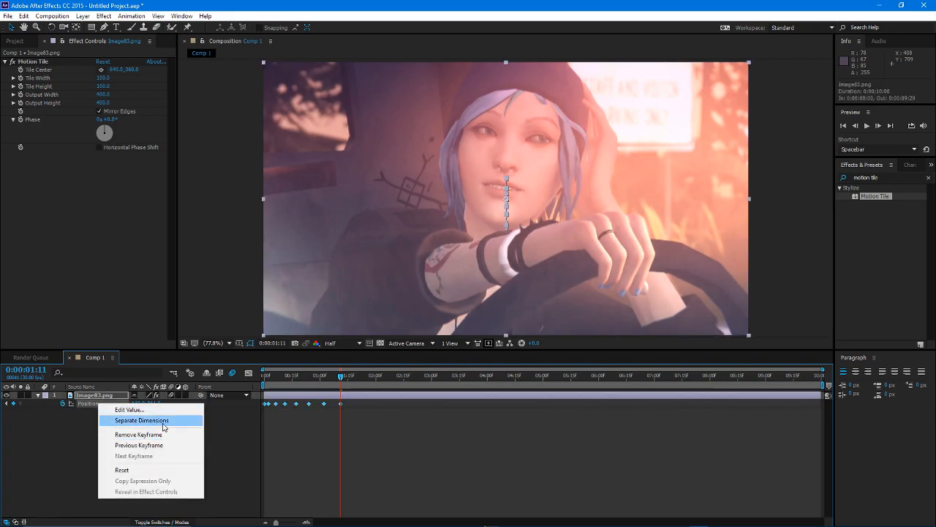
Step: Separate Position into X and Y and Easy Ease all its keyframes
click(144, 420)
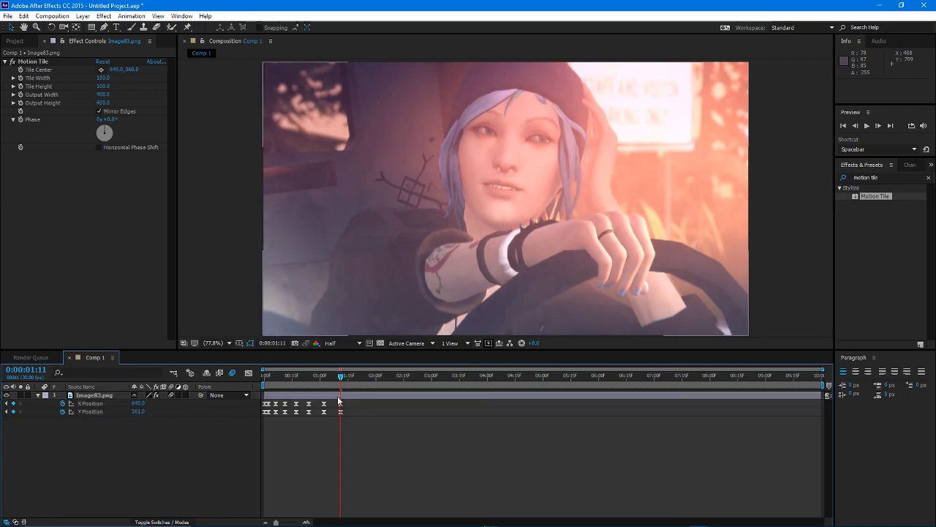
click(94, 395)
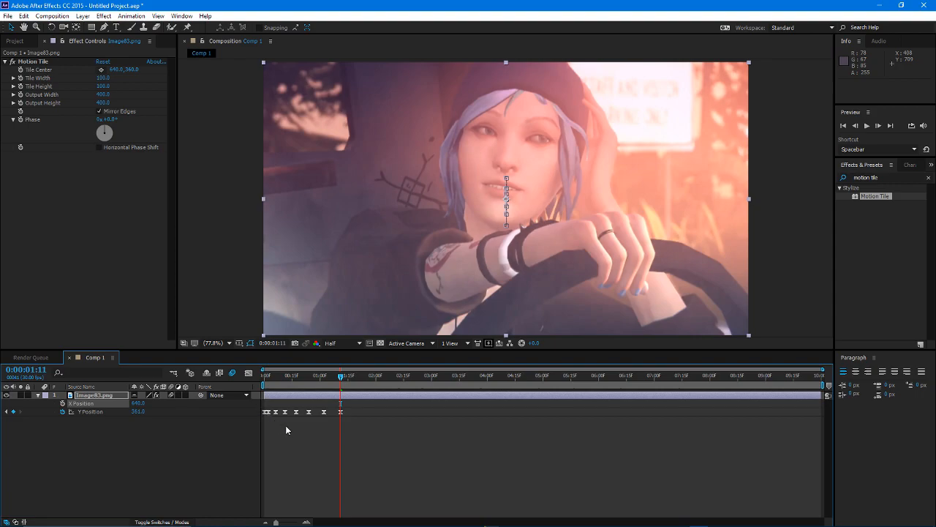
mouse_move(324, 381)
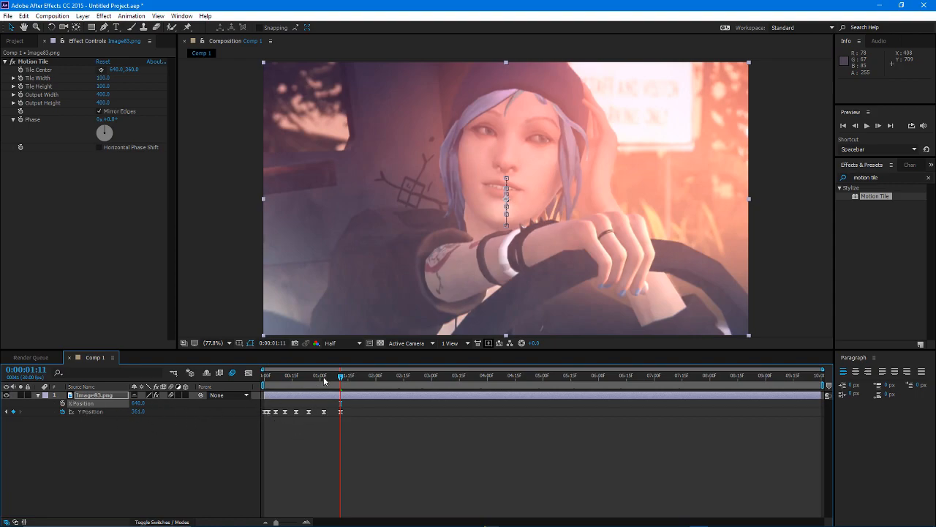
drag(340, 374, 310, 374)
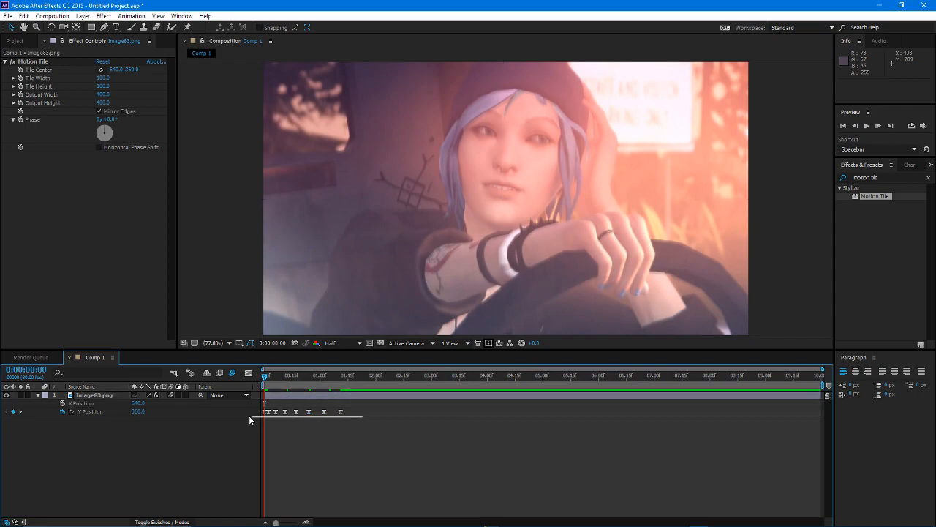
click(93, 395)
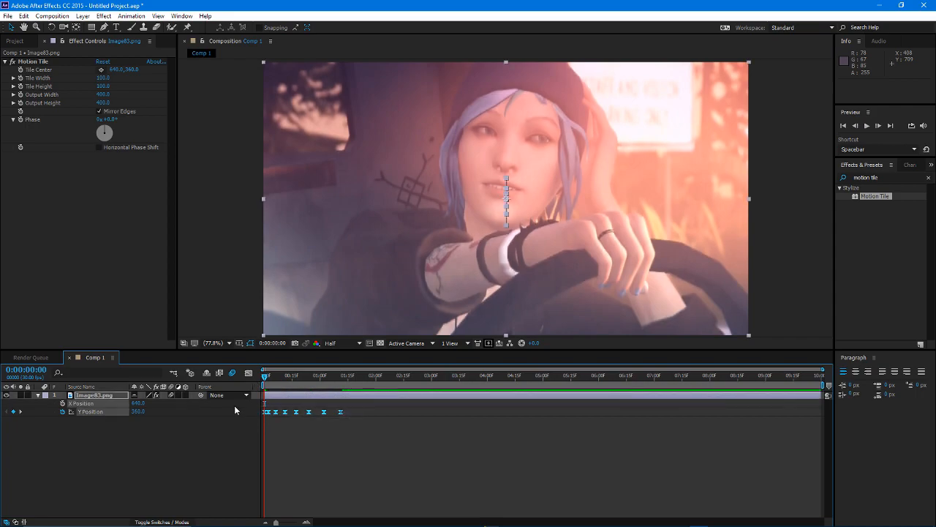
Step: Preview the jittery shake animation, then stop playback
click(248, 373)
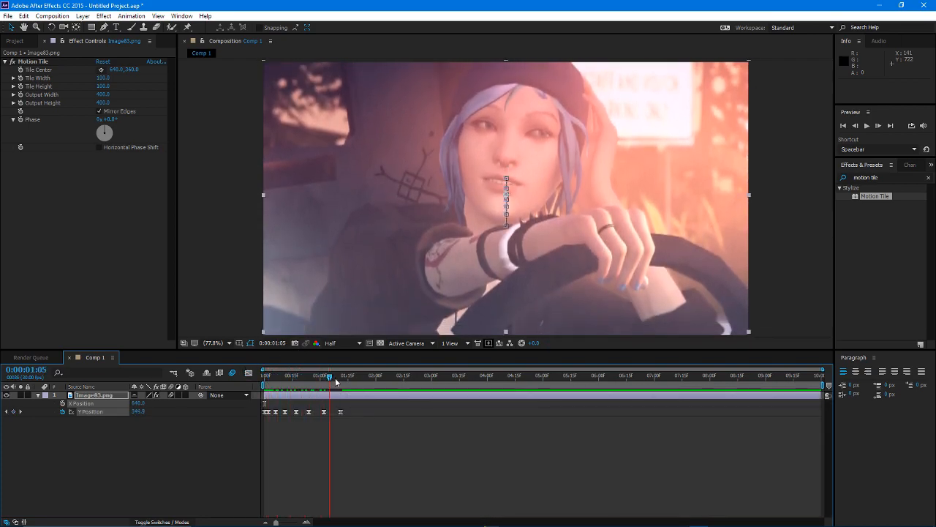
click(232, 373)
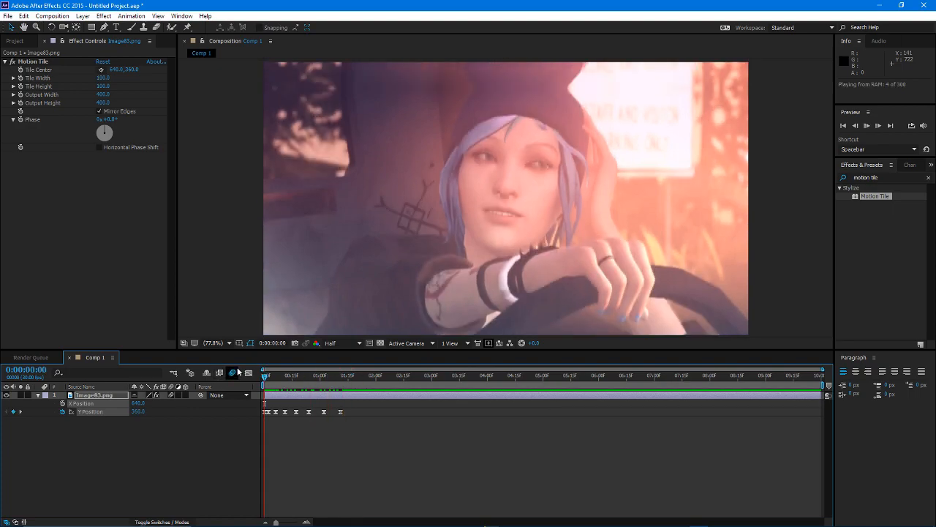
click(298, 374)
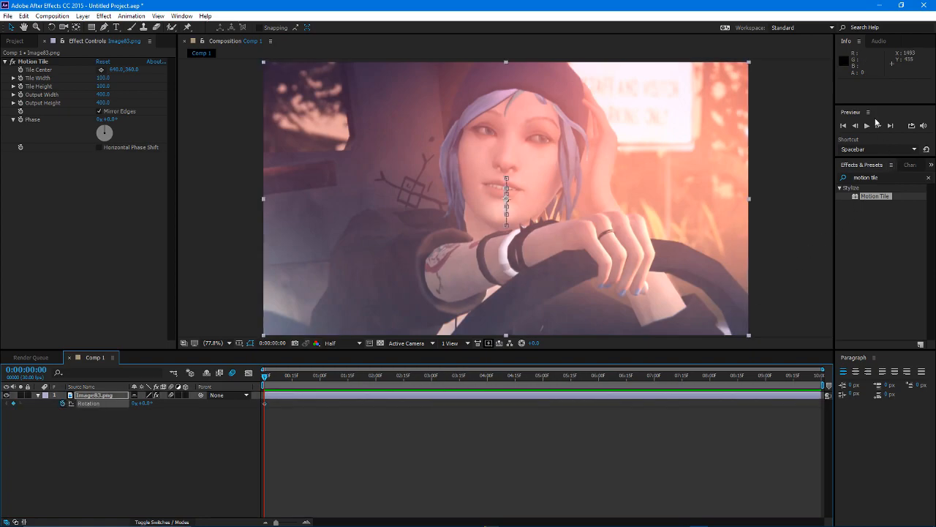
Step: Keyframe alternating Rotation tilts near the start and ease them
click(878, 126)
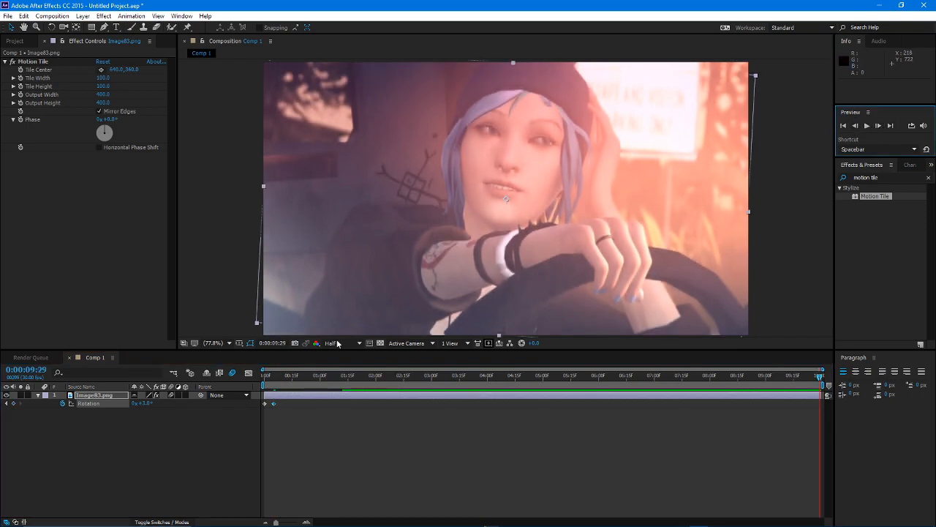
click(269, 375)
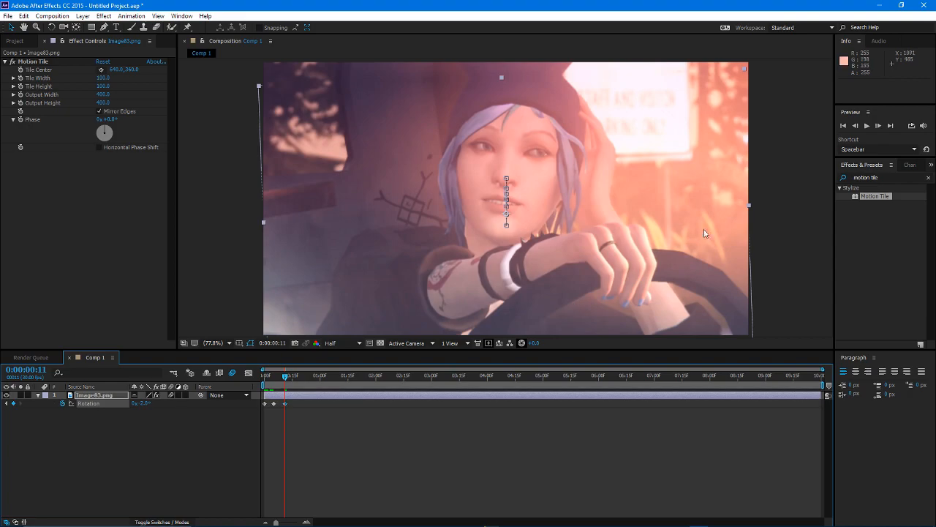
mouse_move(731, 216)
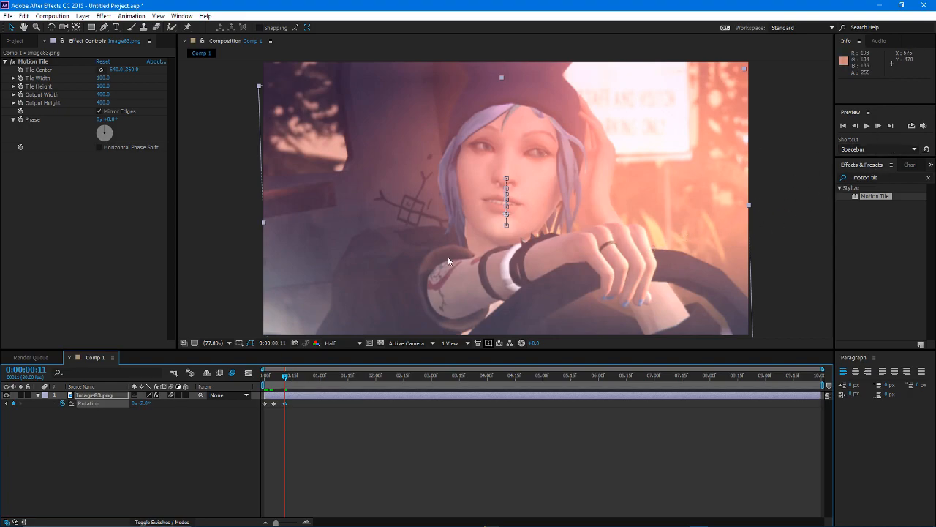
mouse_move(661, 193)
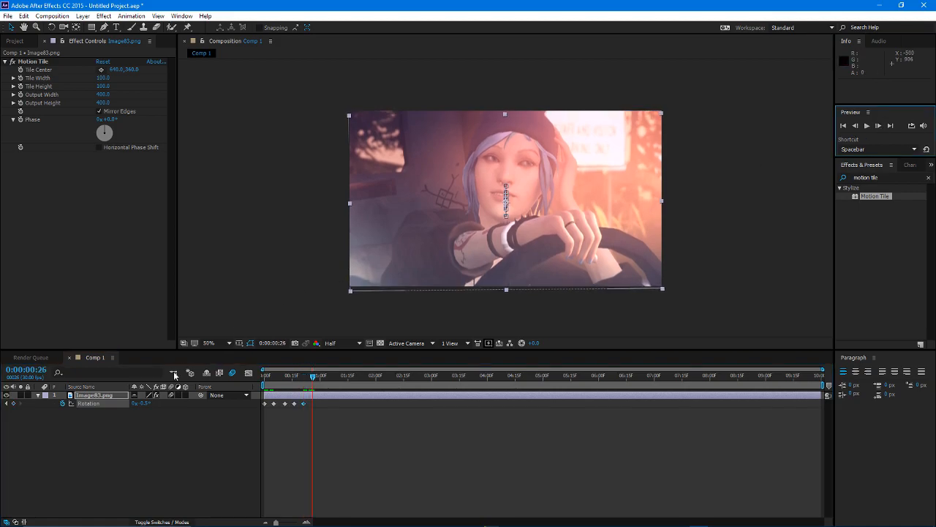
double_click(142, 404)
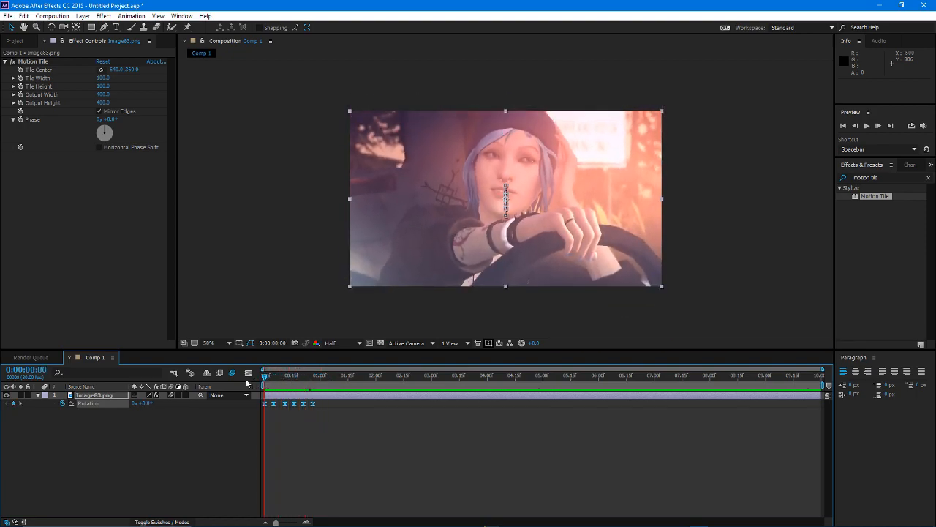
Step: Reveal Scale and add a Scale keyframe pair to the shake
key(space)
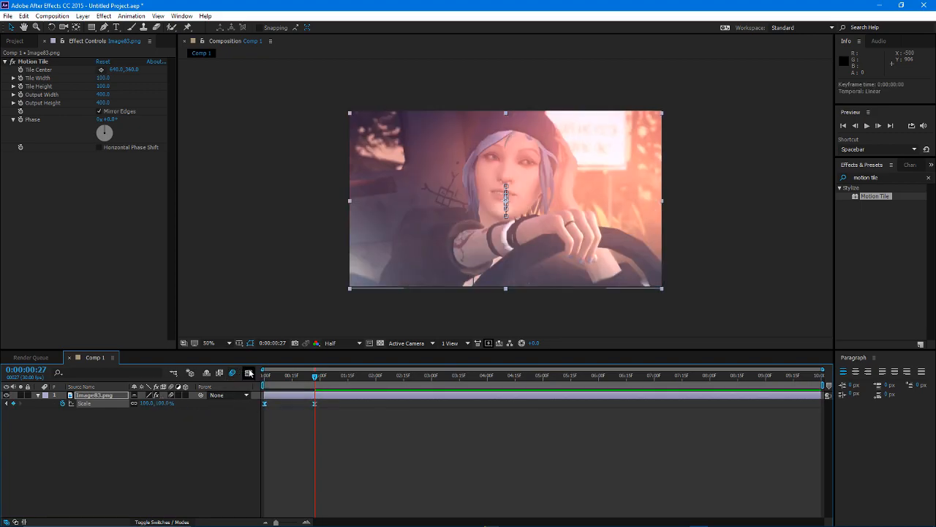
click(248, 373)
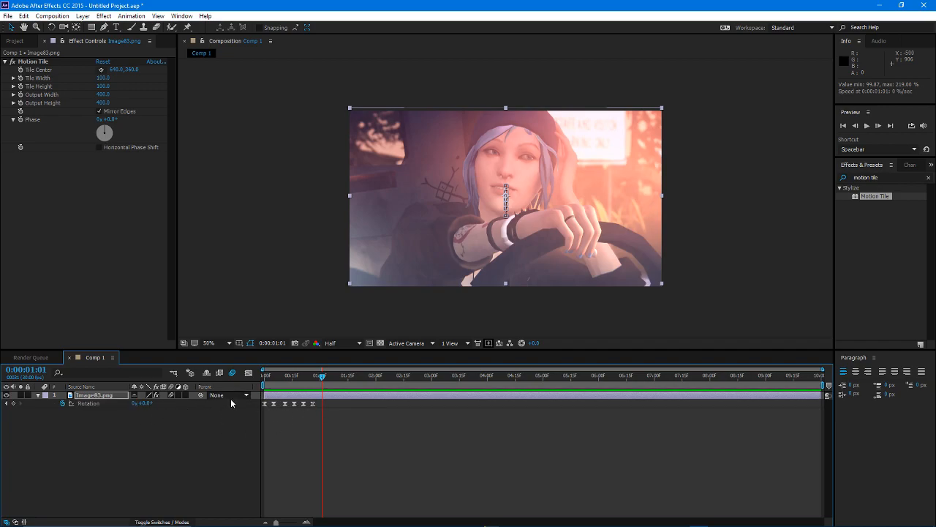
Step: Add Adjustment Layer 1 above the image and parent the image layer to it
right_click(231, 404)
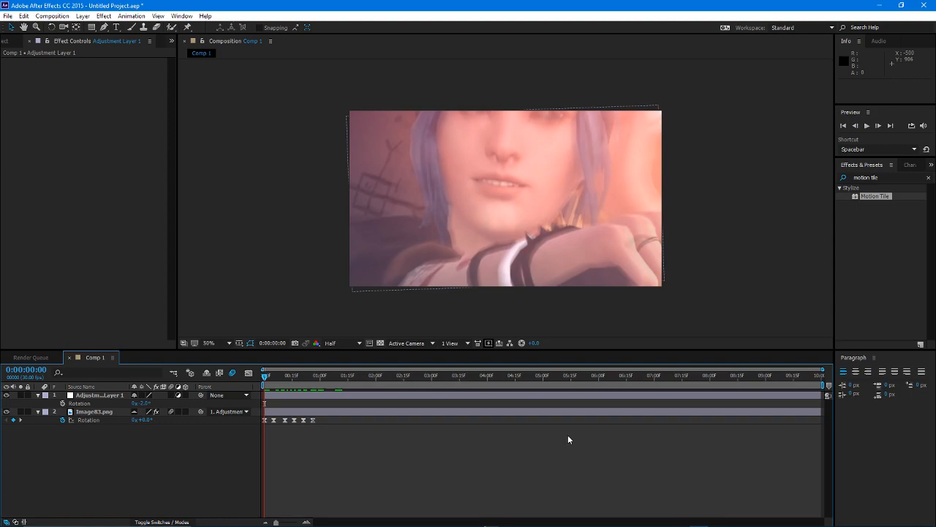
mouse_move(641, 494)
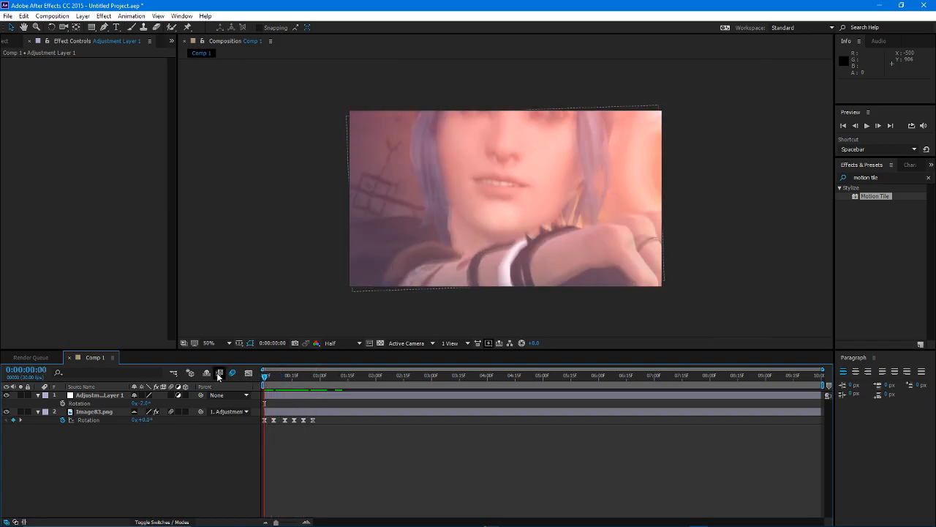
mouse_move(219, 373)
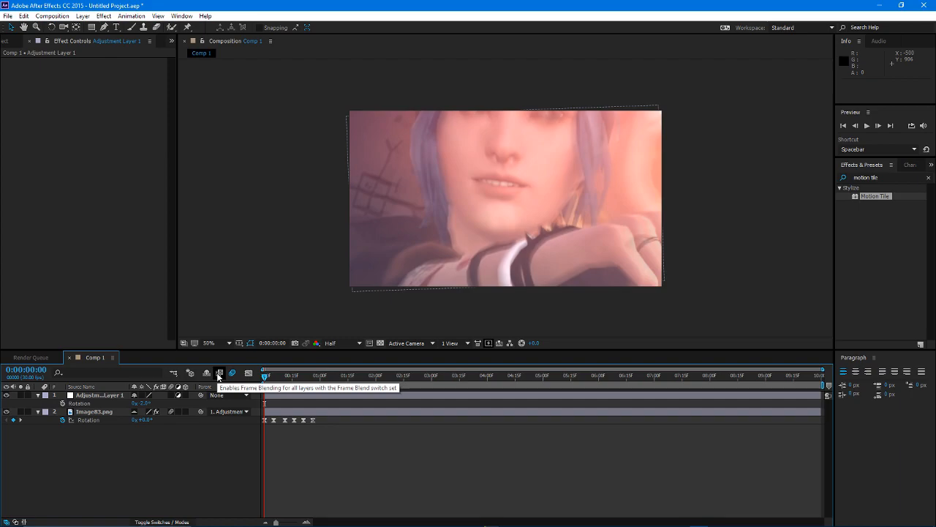
Step: Turn on the Enable Frame Blending switch for the composition
click(220, 373)
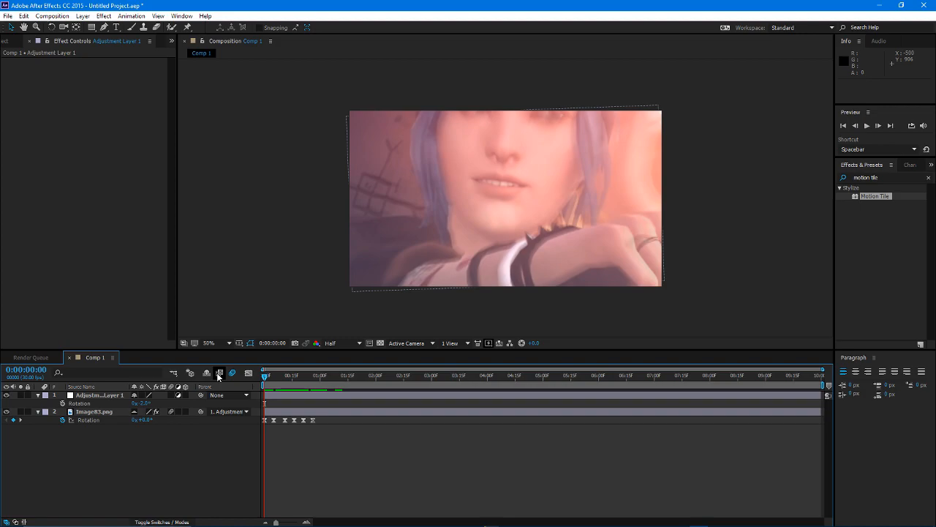